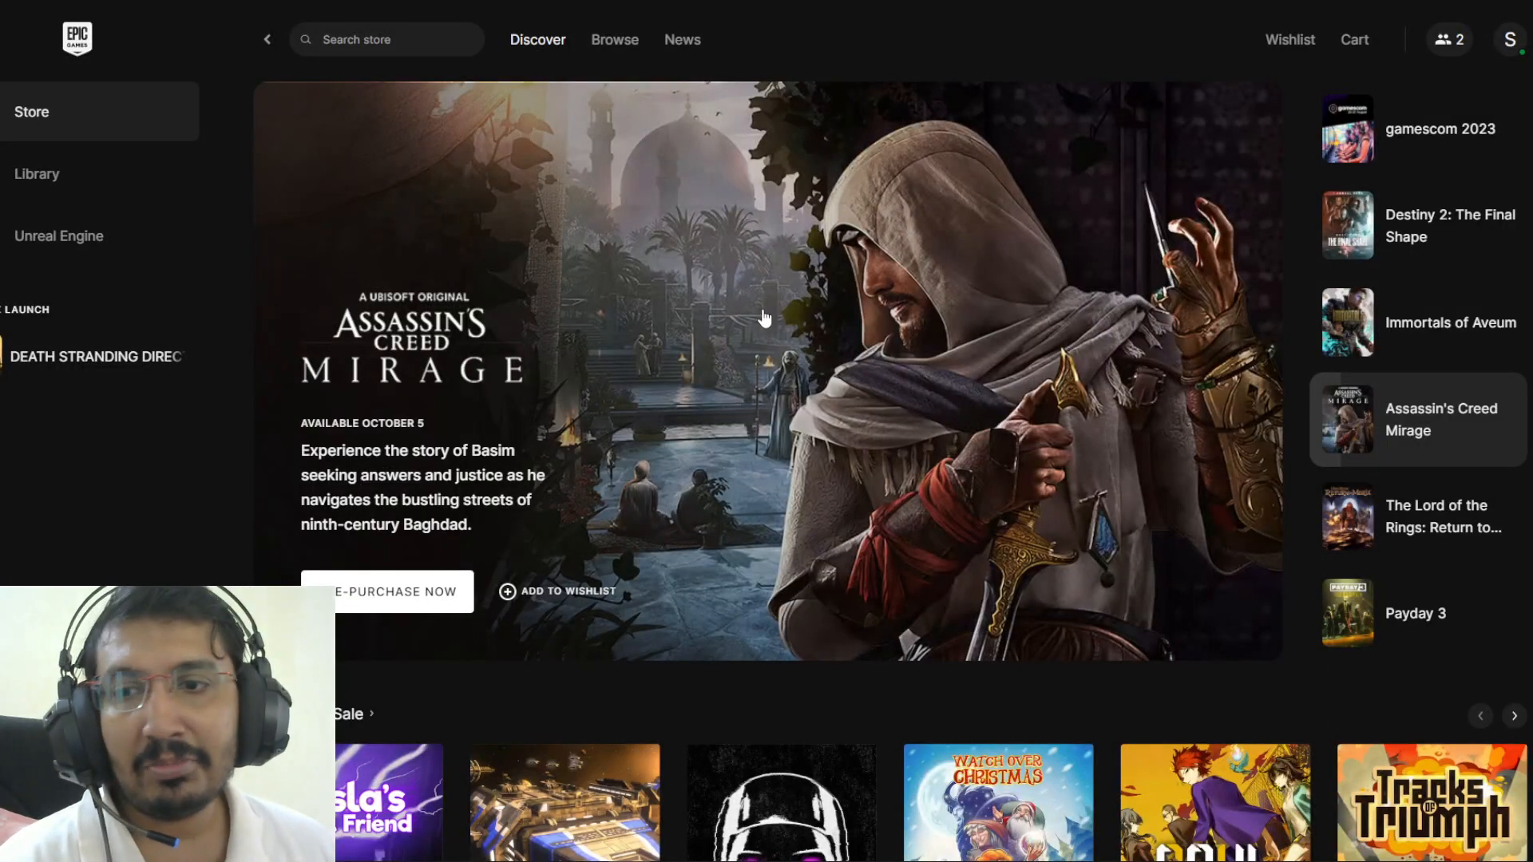
Scroll the Discover page down to the free games section.
scroll("down", 3)
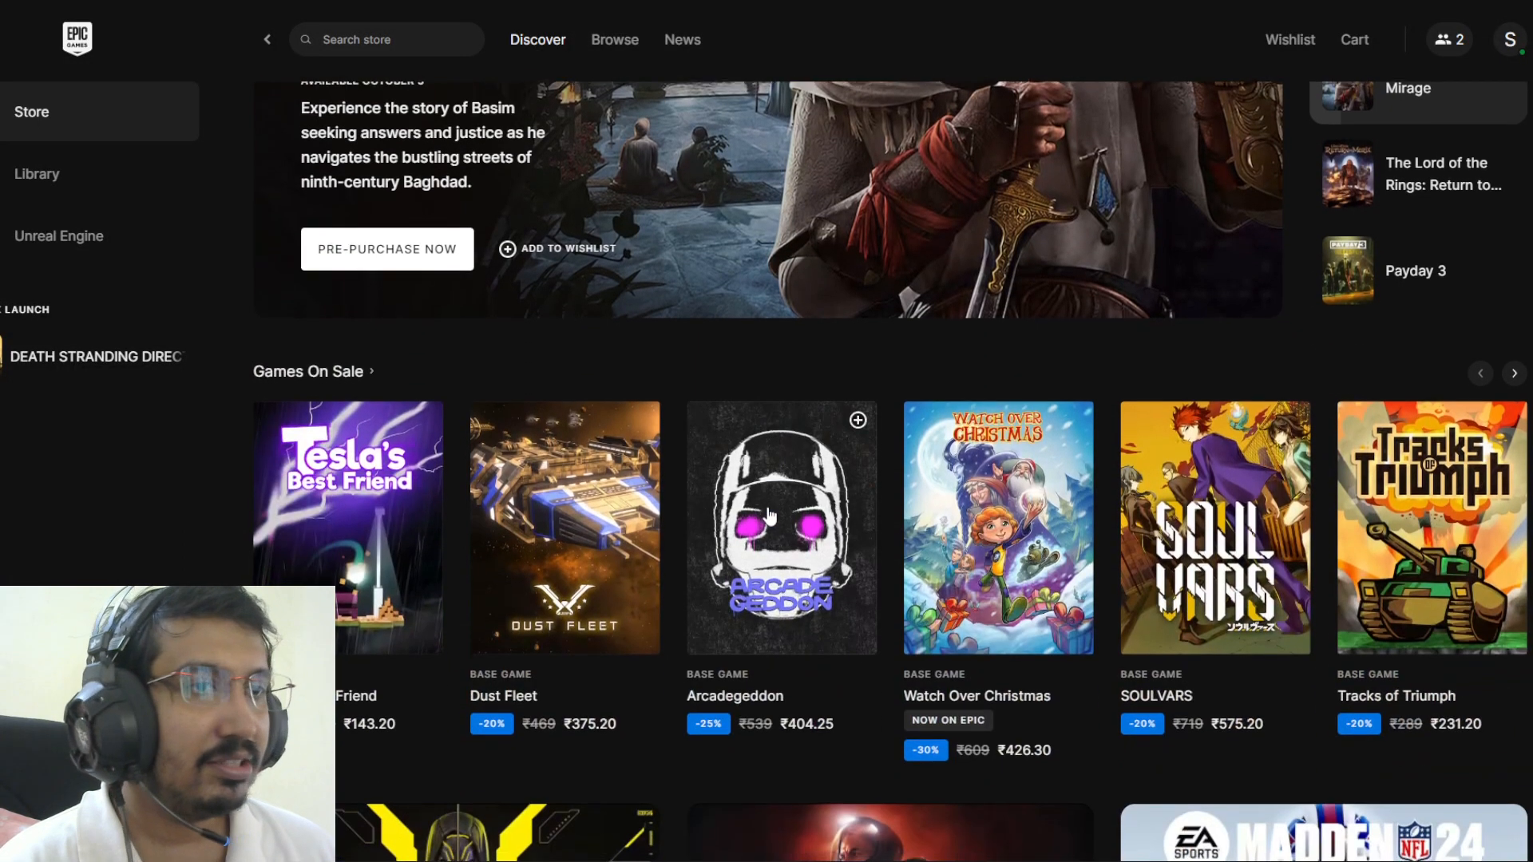
scroll("down", 3)
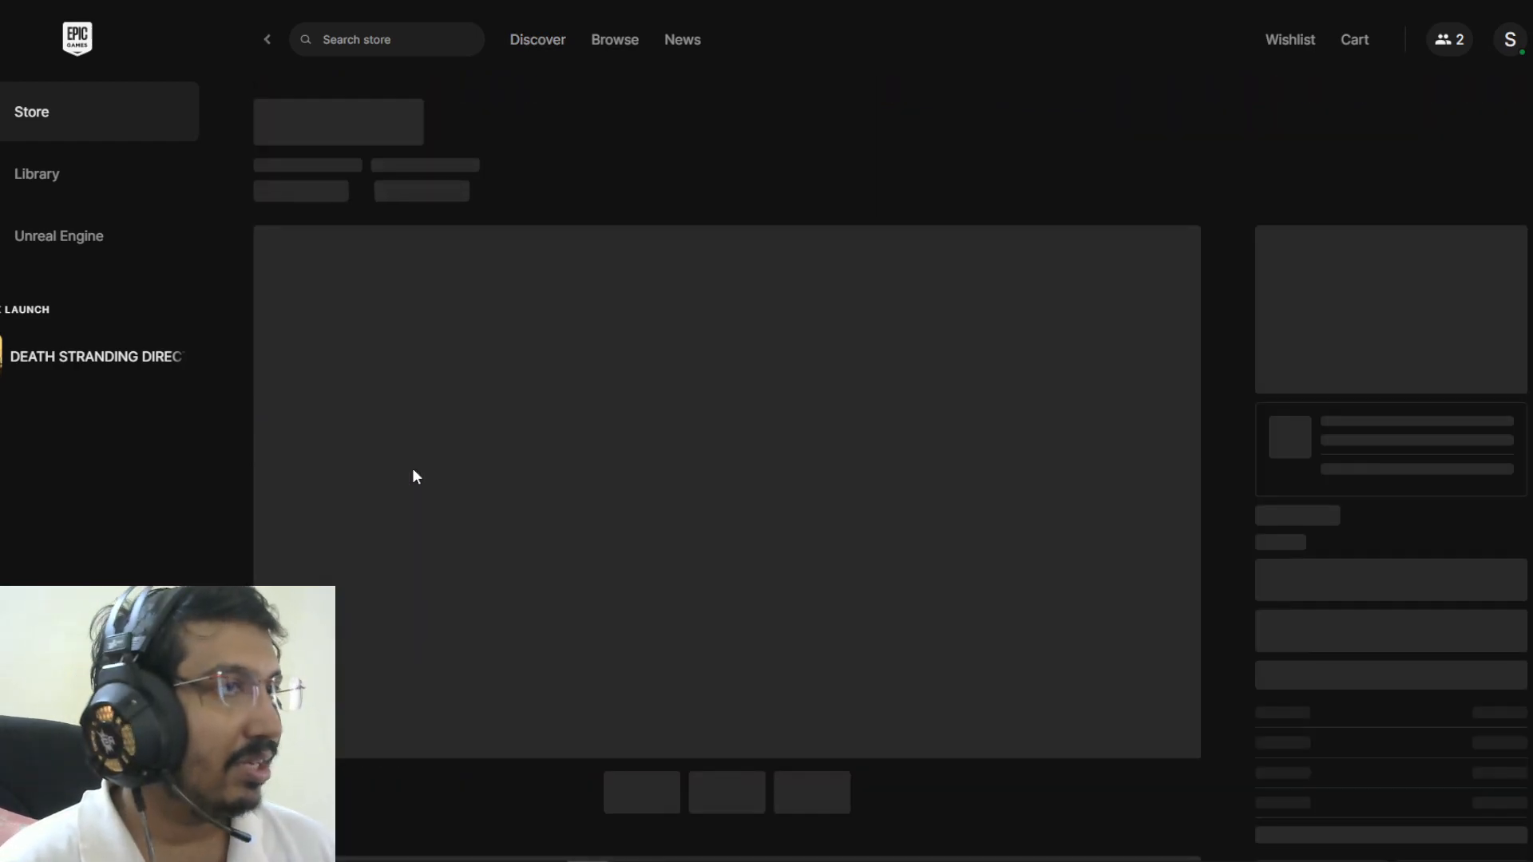
mouse_move(411, 413)
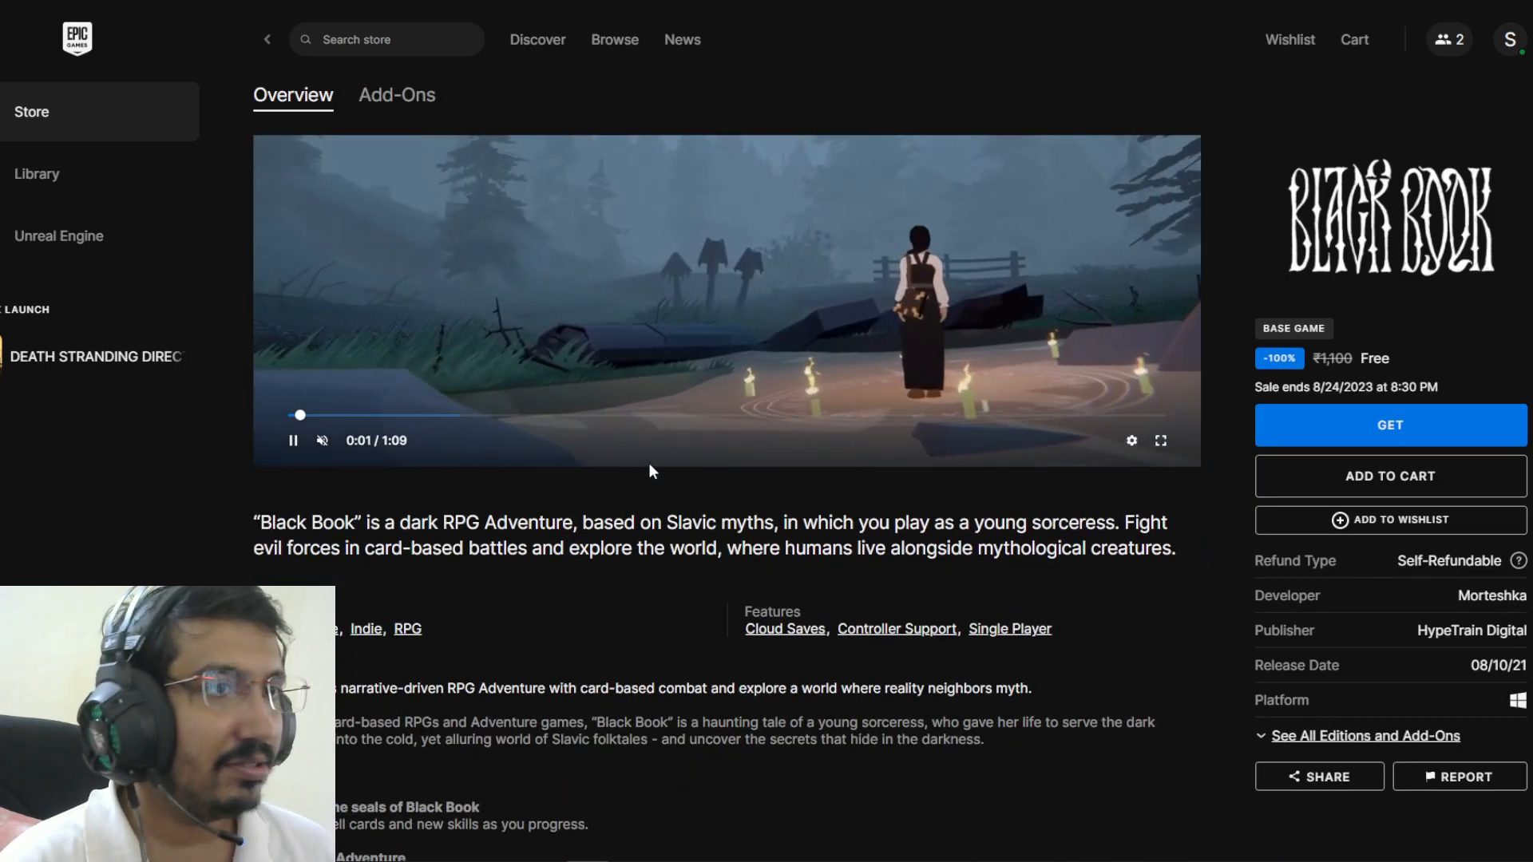
Get Black Book for free, bringing up its ₹0.00 checkout.
scroll("down", 3)
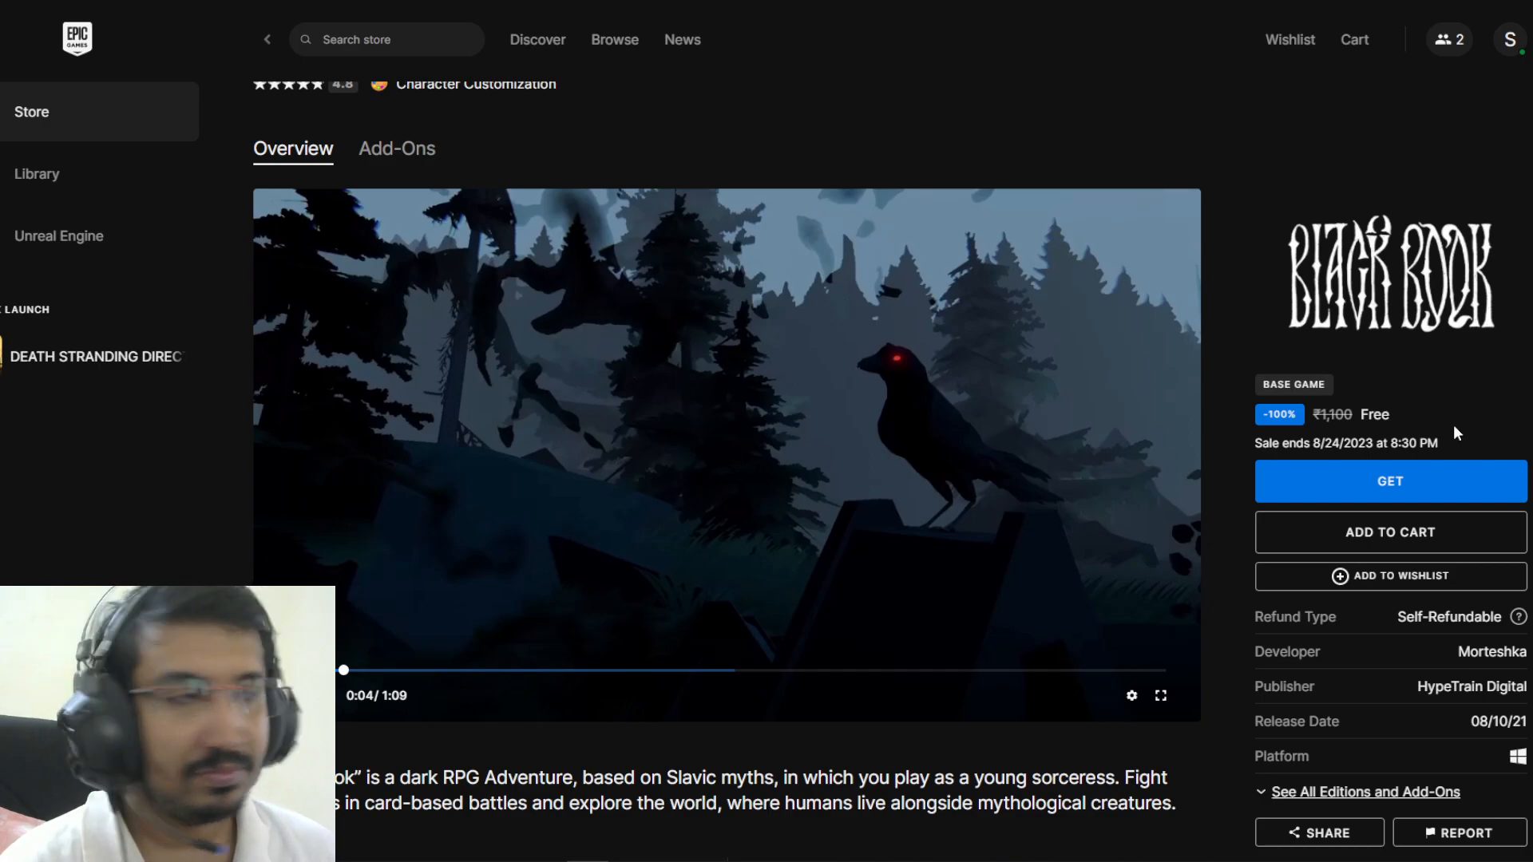
left_click(1389, 481)
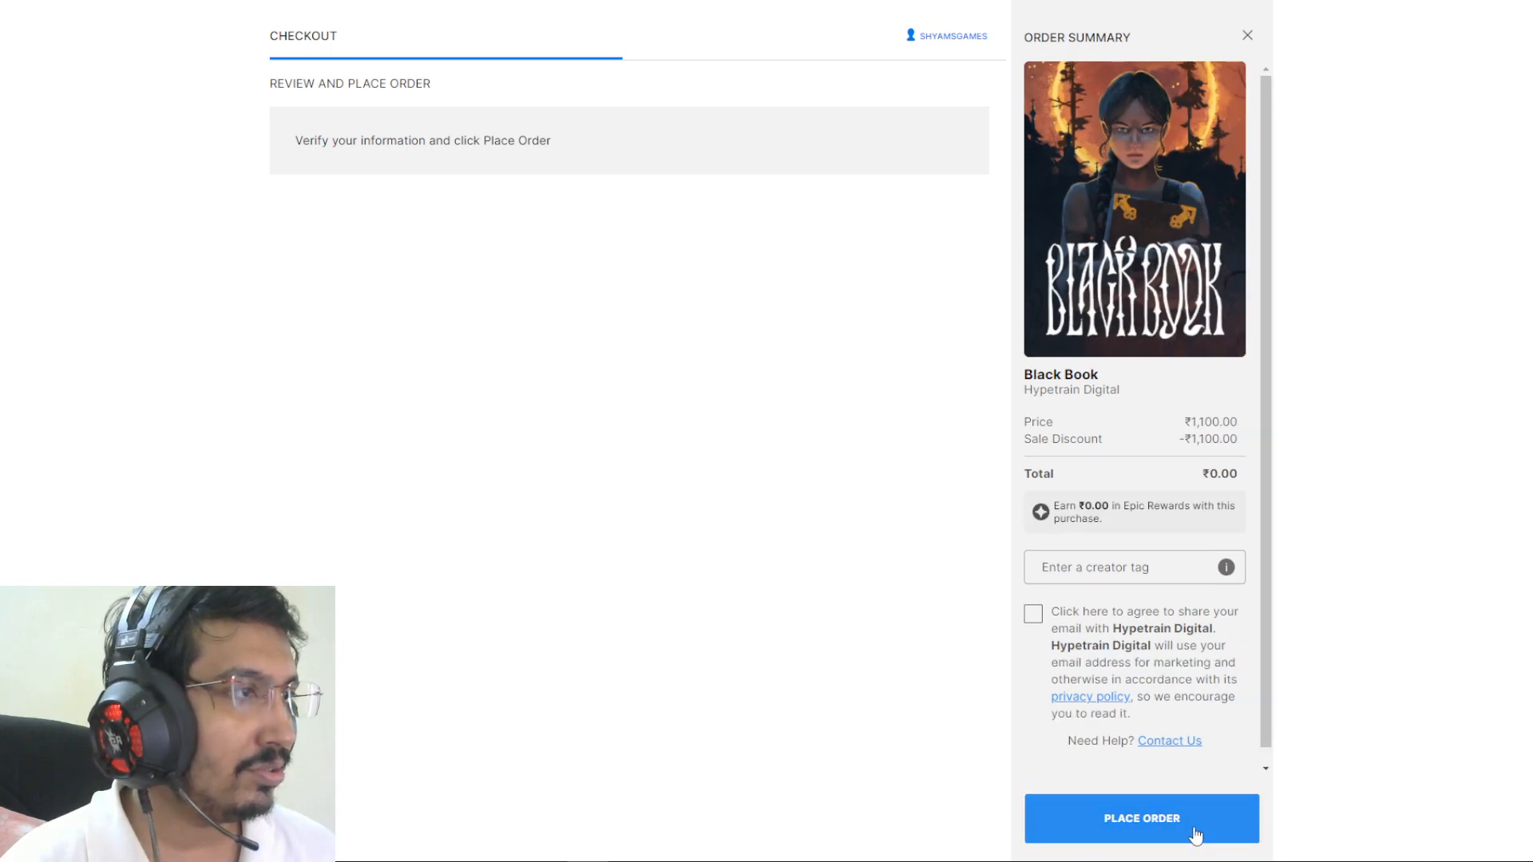
Place the free Black Book order and reach the thank-you confirmation.
left_click(1141, 818)
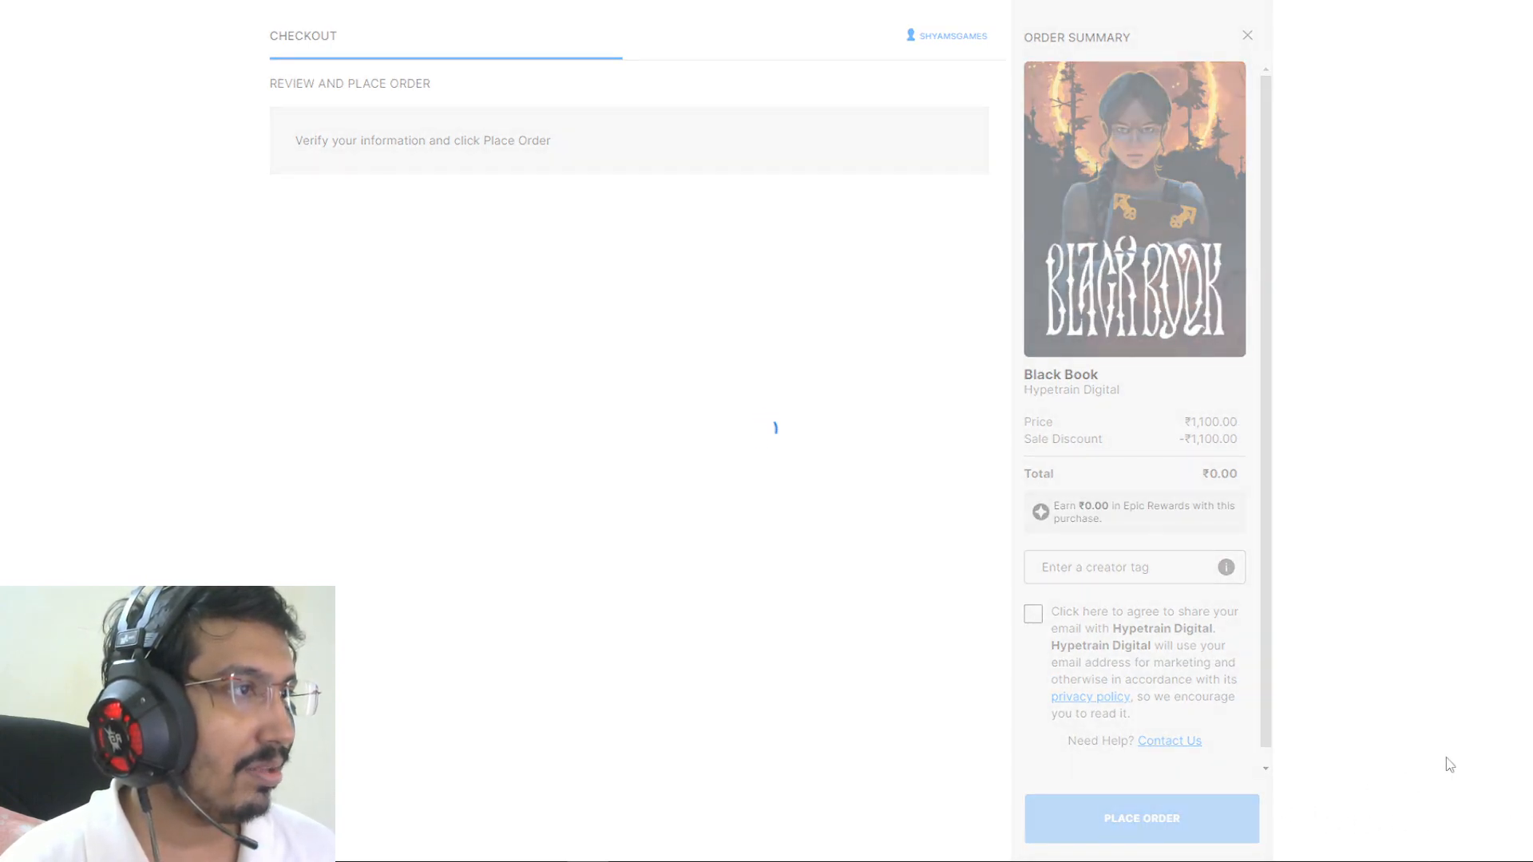
left_click(1140, 818)
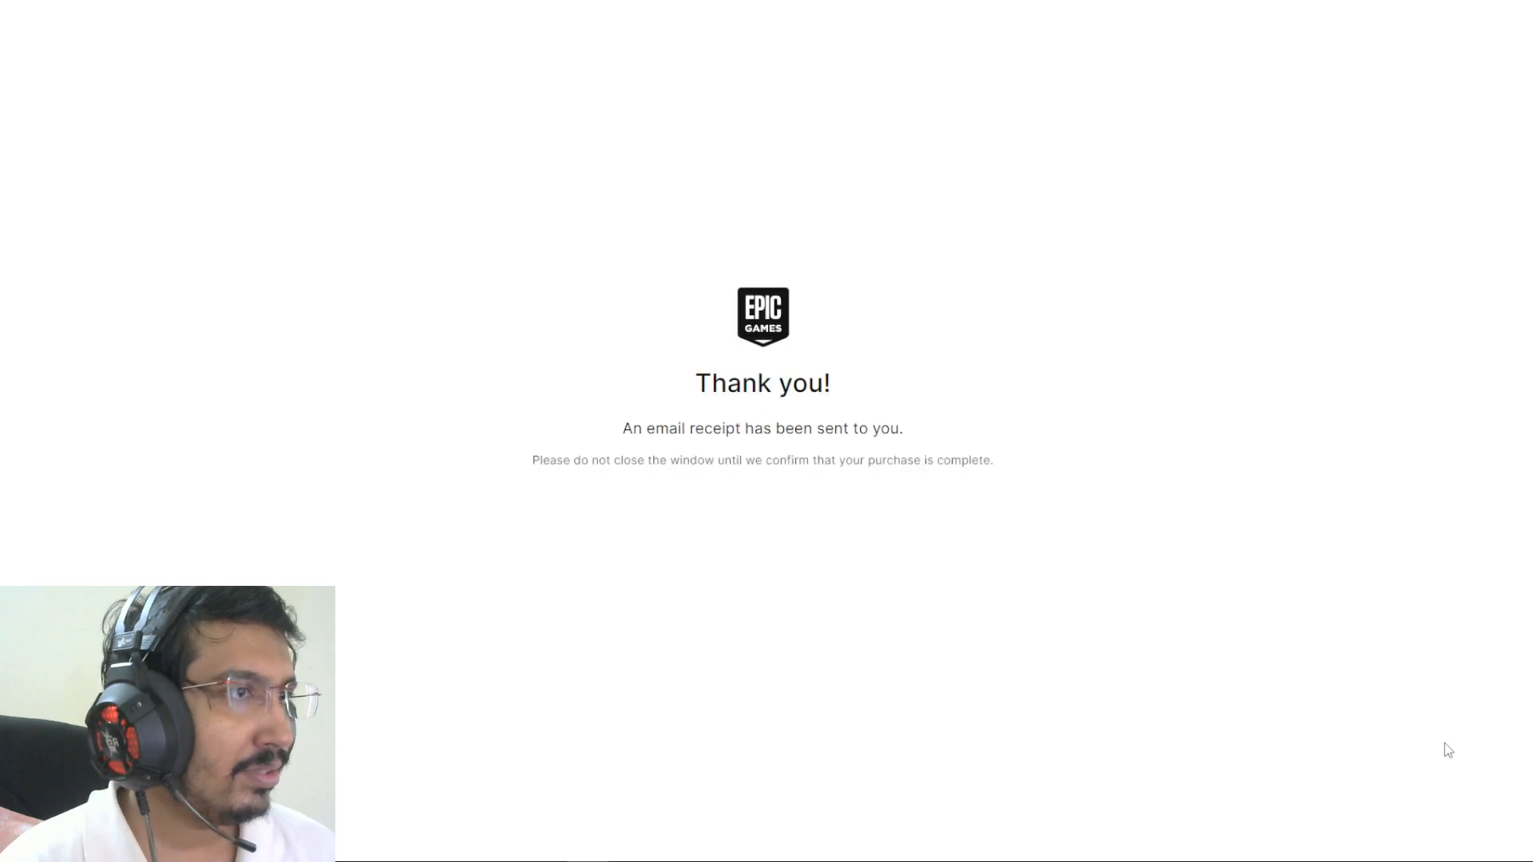
mouse_move(1158, 549)
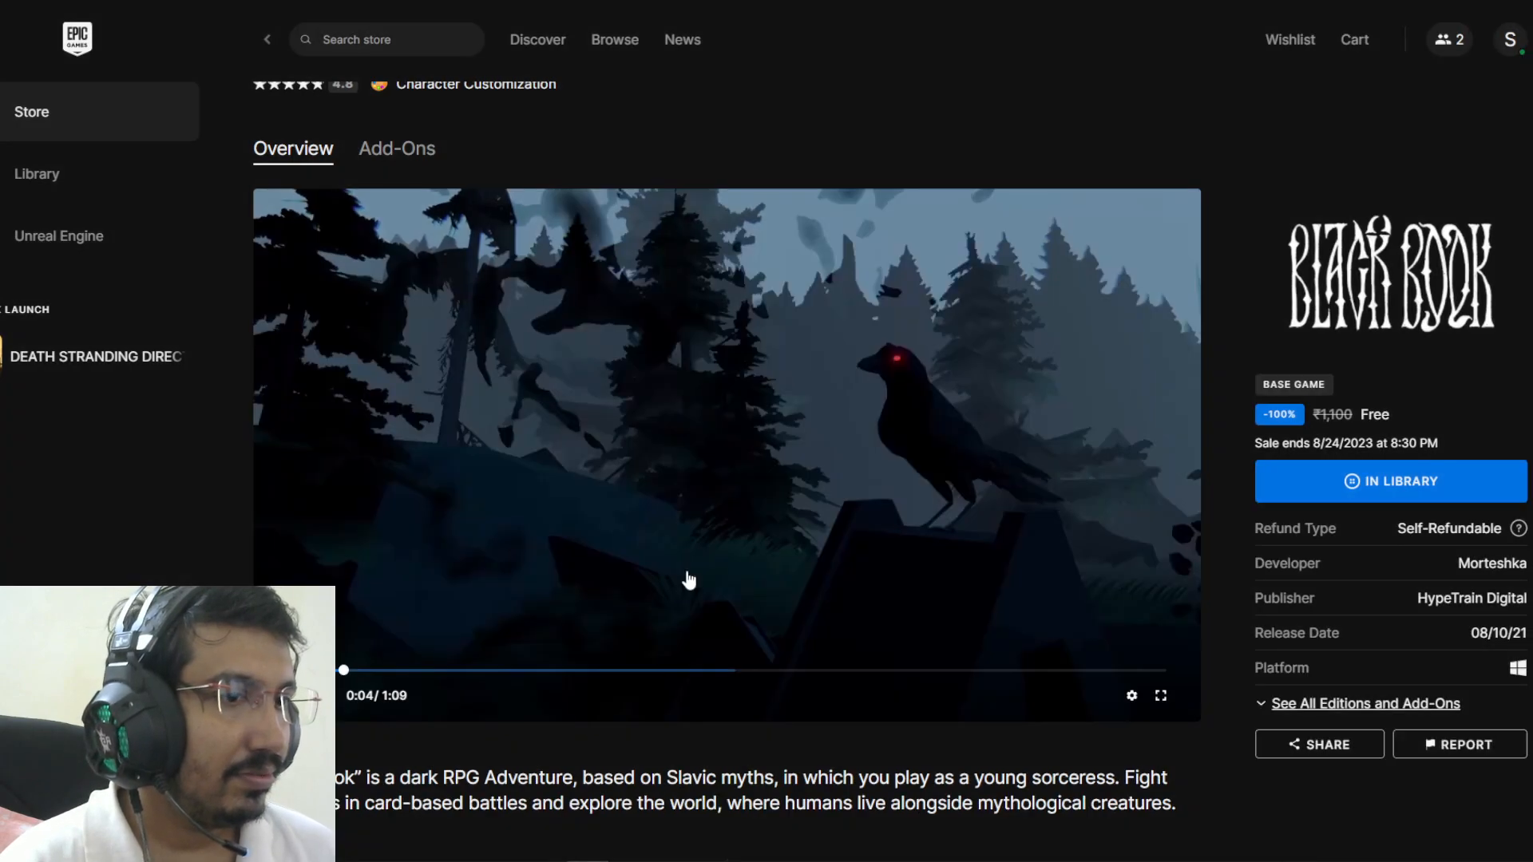
scroll("down", 3)
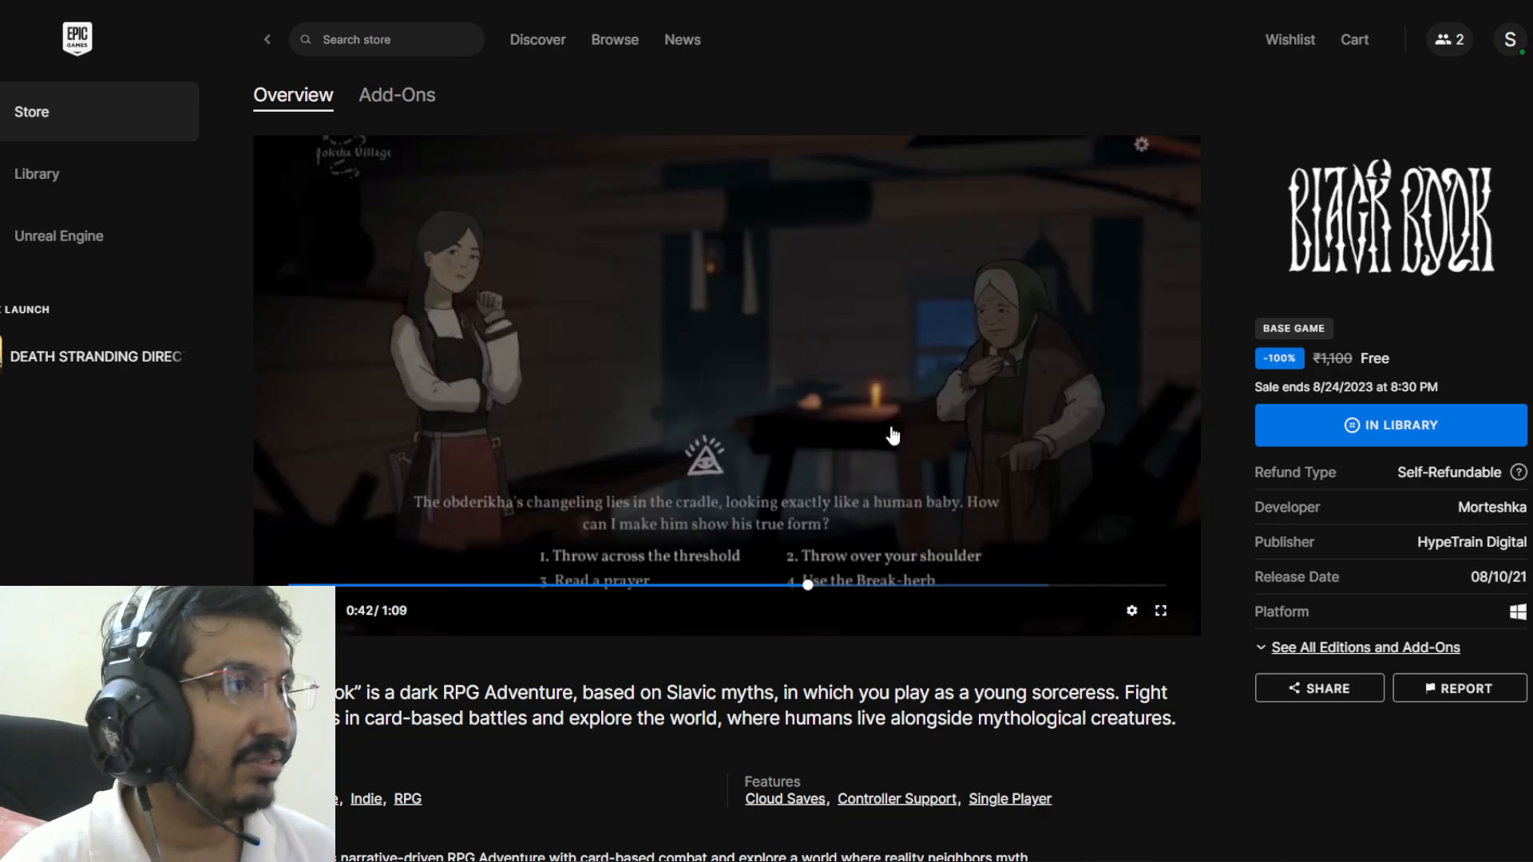
scroll("down", 3)
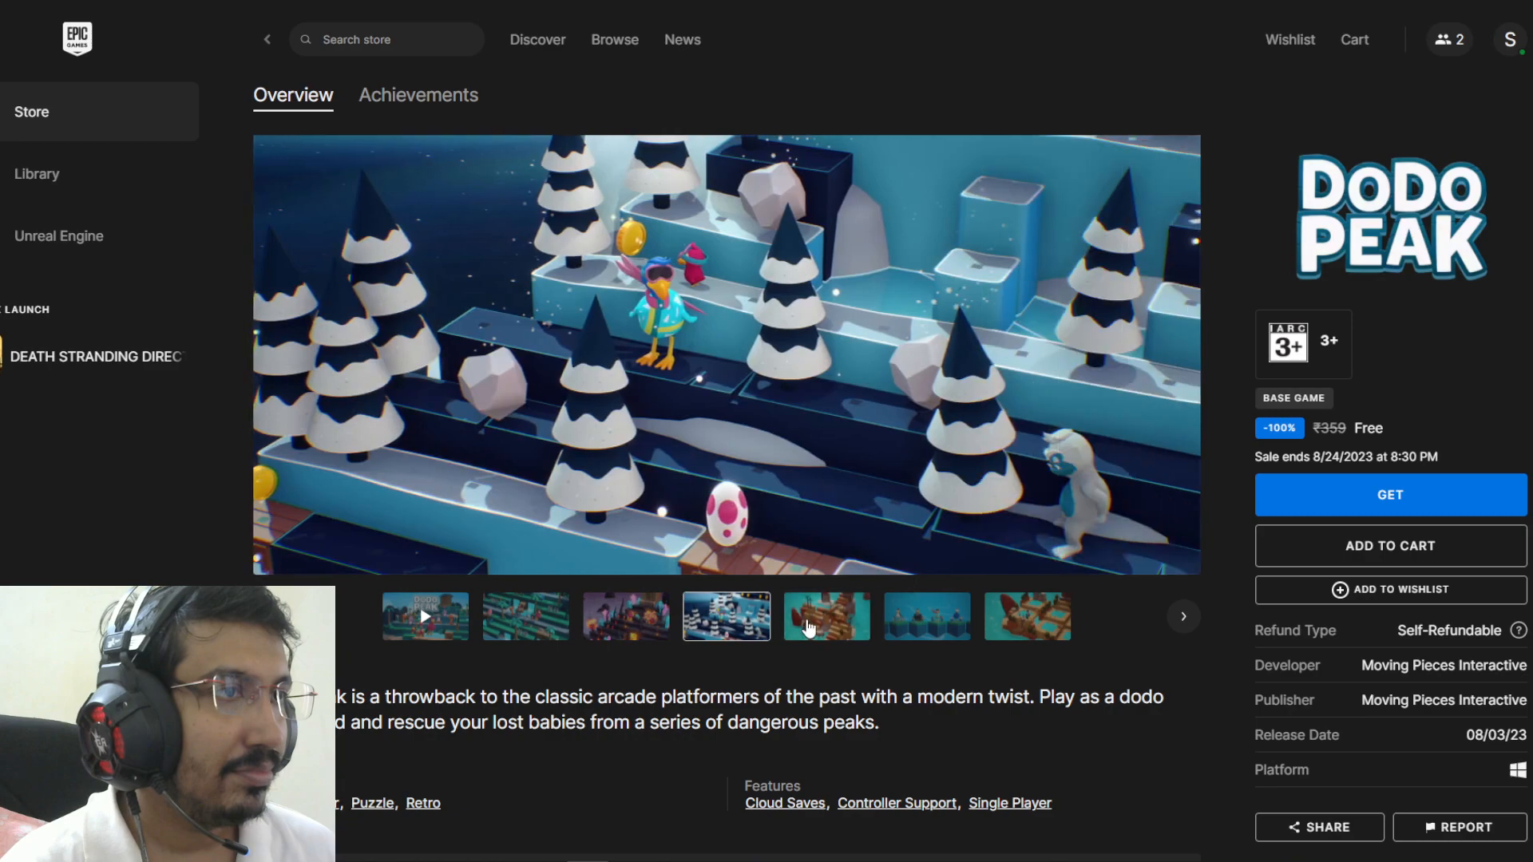
View the sandy island screenshot and browse Dodo Peak's description toward GET.
left_click(826, 616)
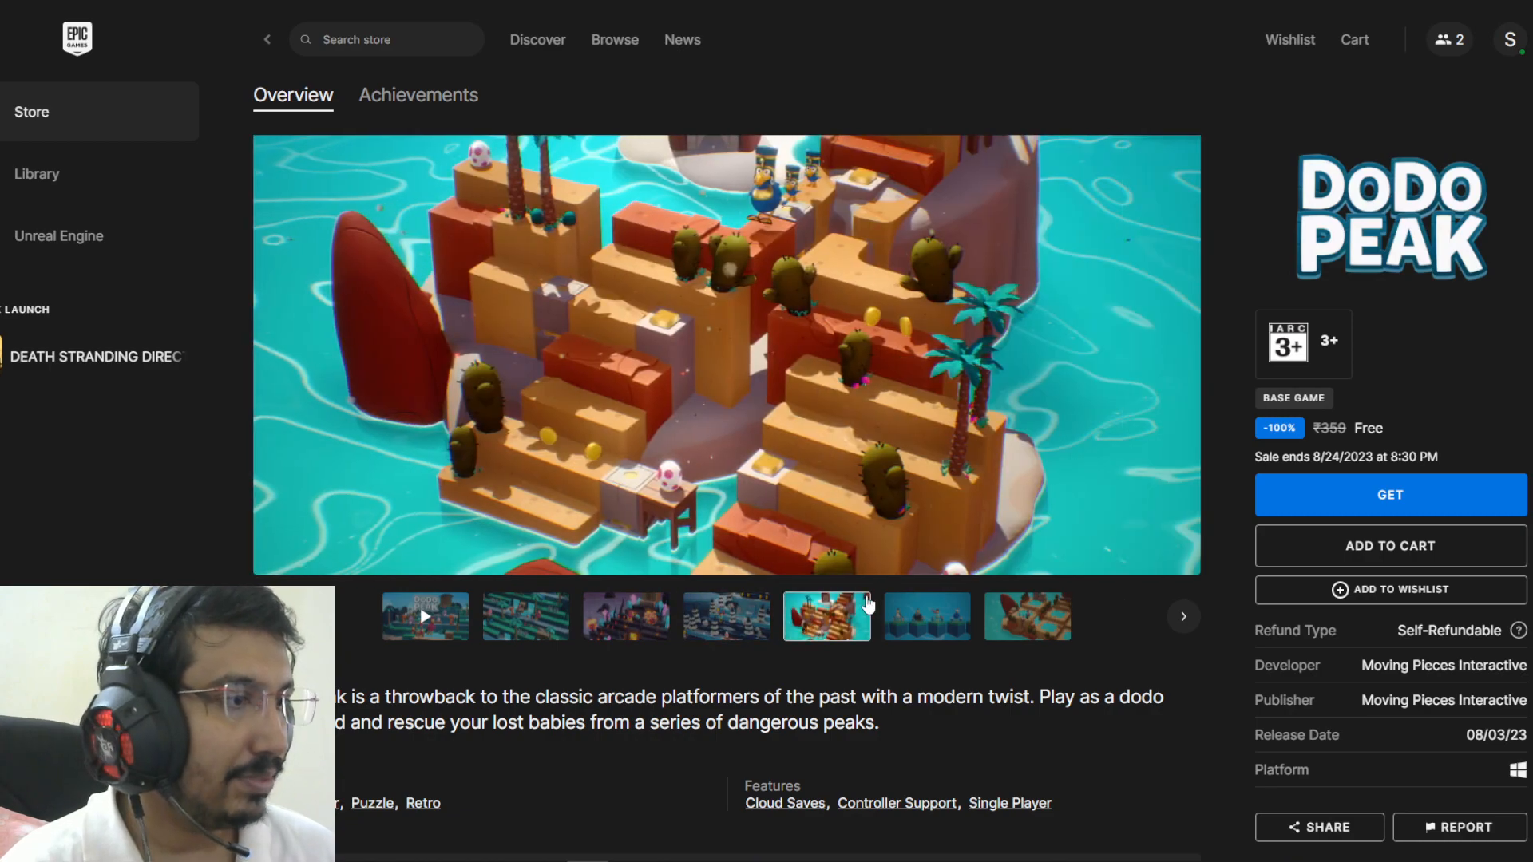
scroll("down", 3)
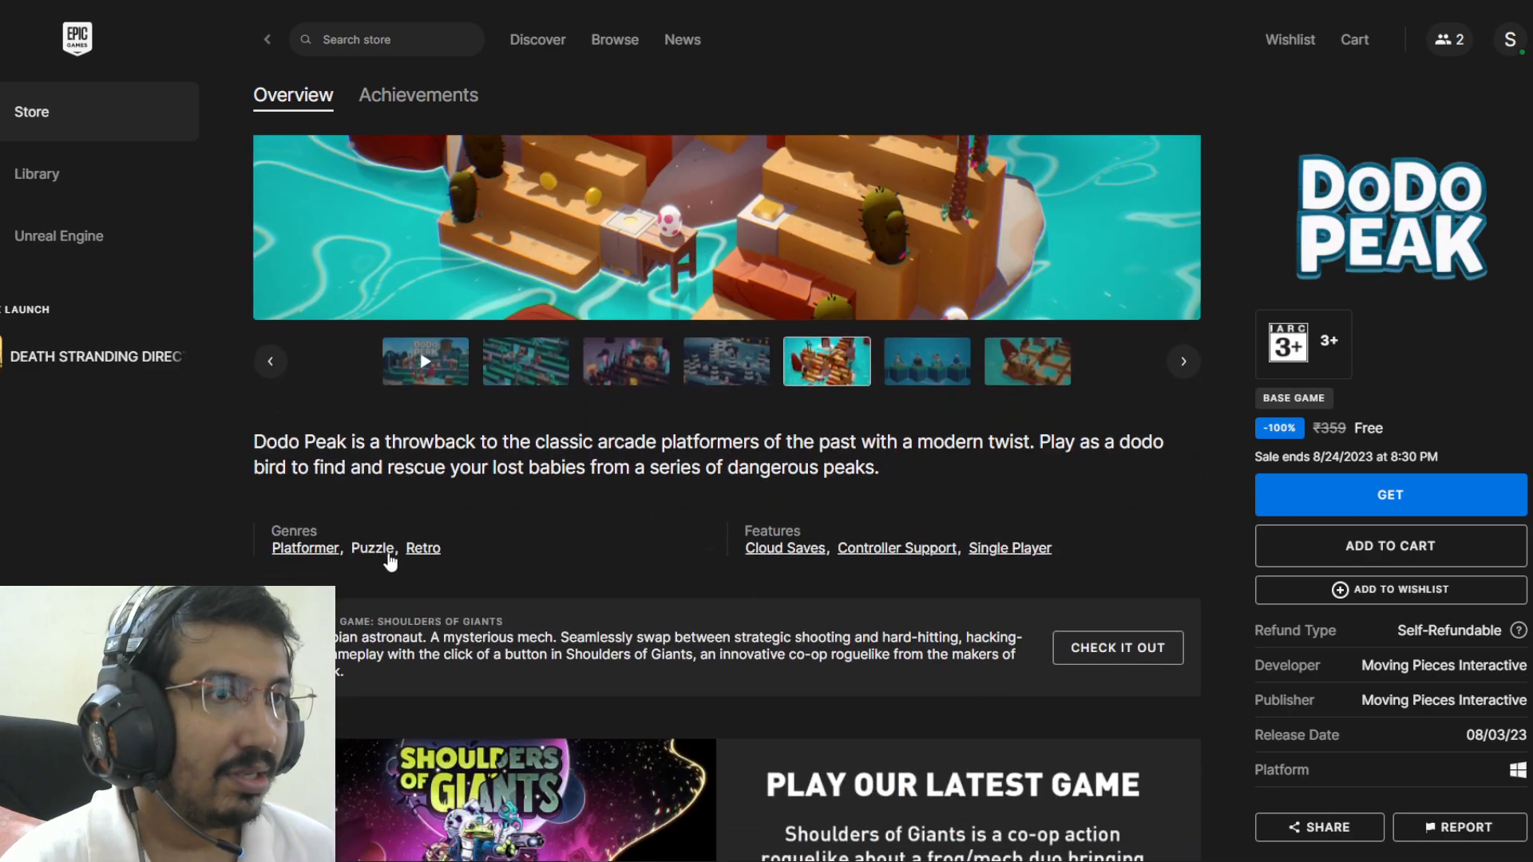
scroll("down", 3)
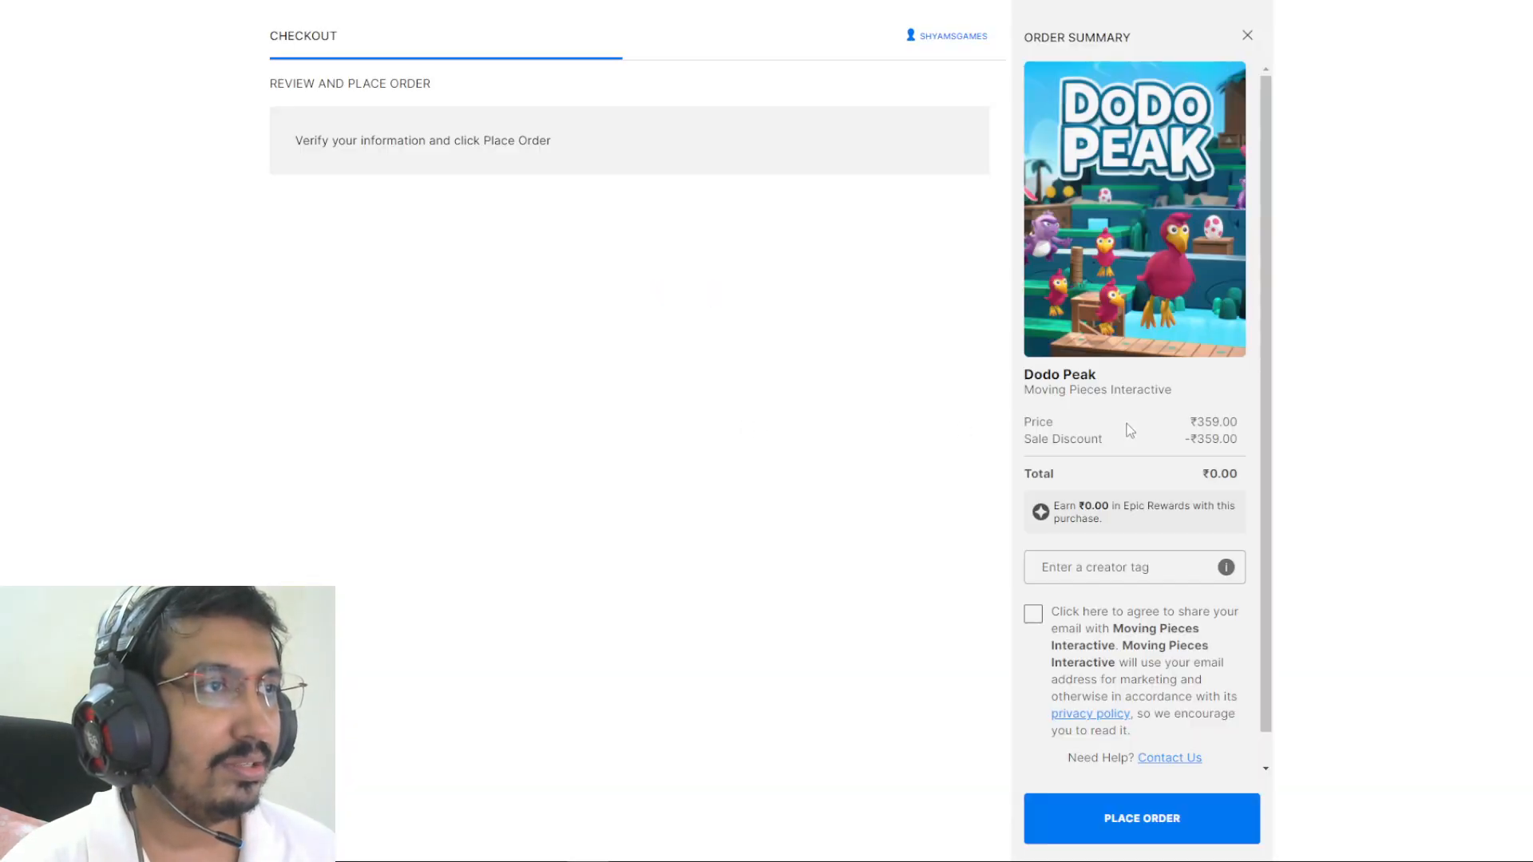
Place the free Dodo Peak order and reach the thank-you confirmation.
left_click(1141, 818)
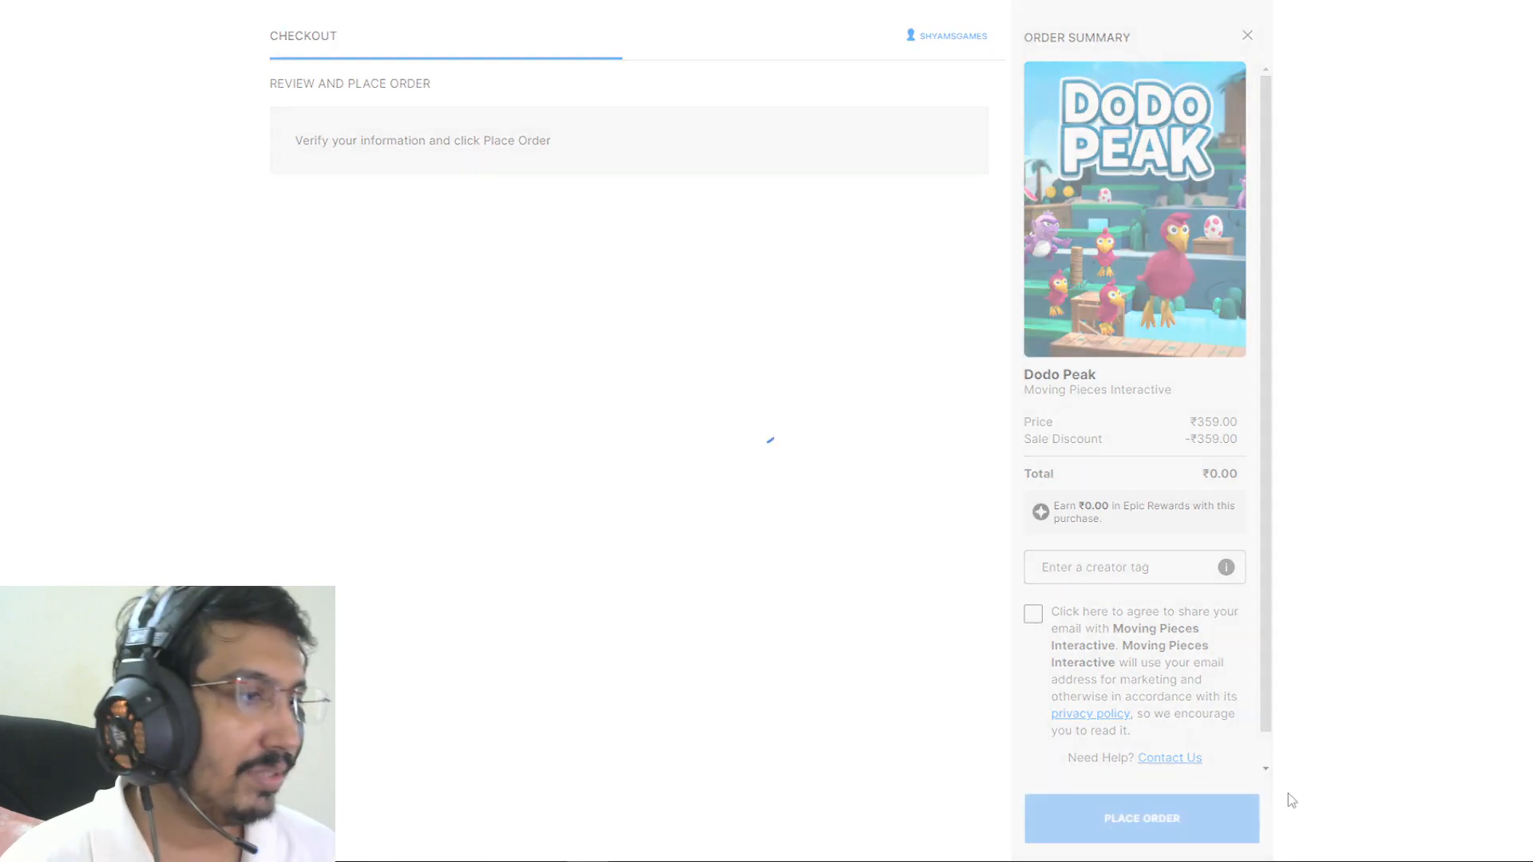
left_click(1141, 817)
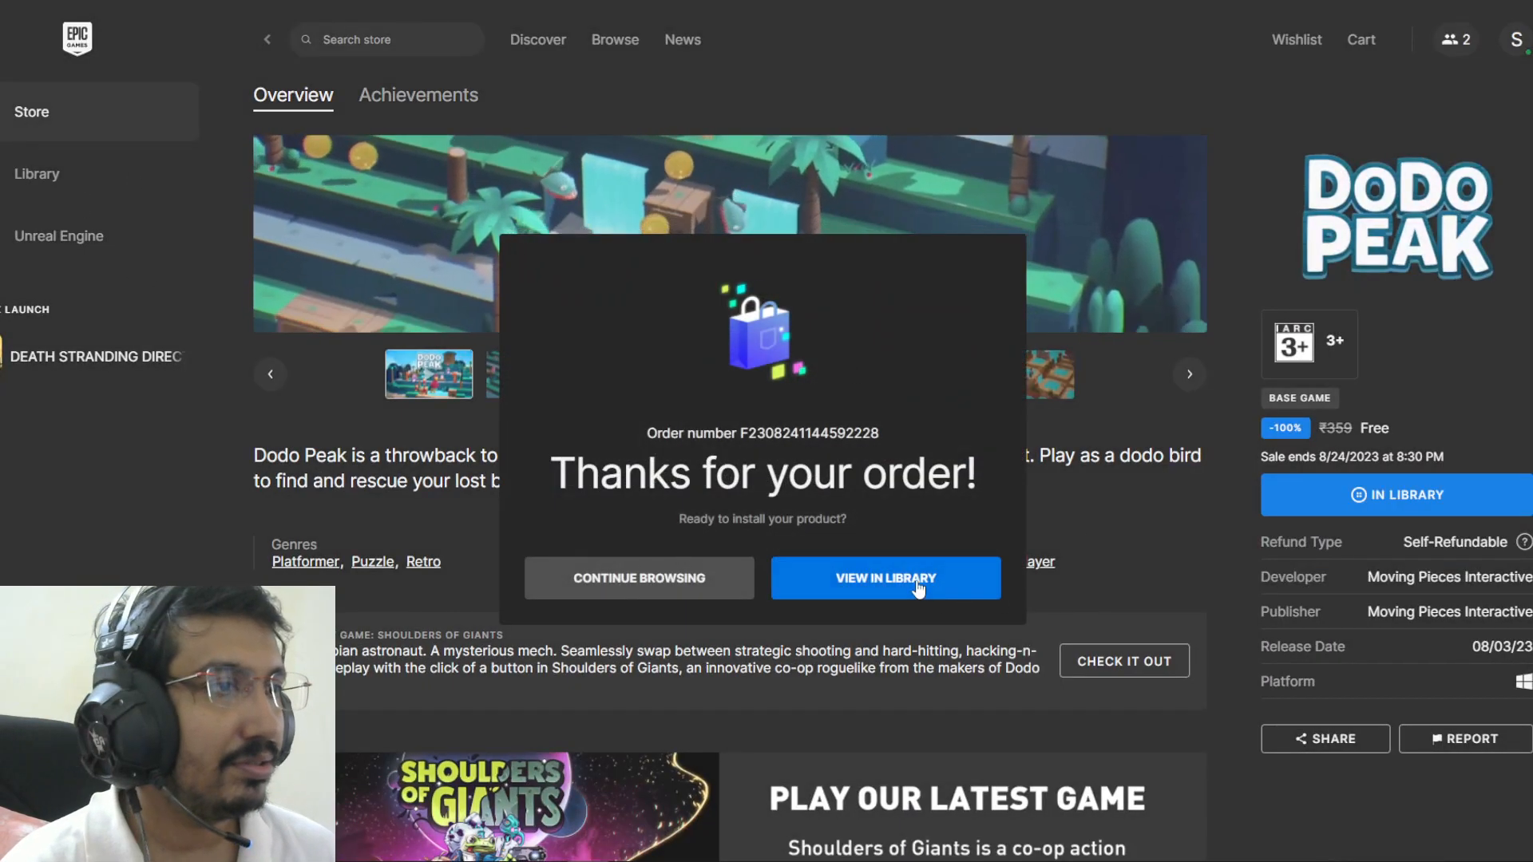
View the newly claimed games in the library, then return to the Store.
left_click(883, 578)
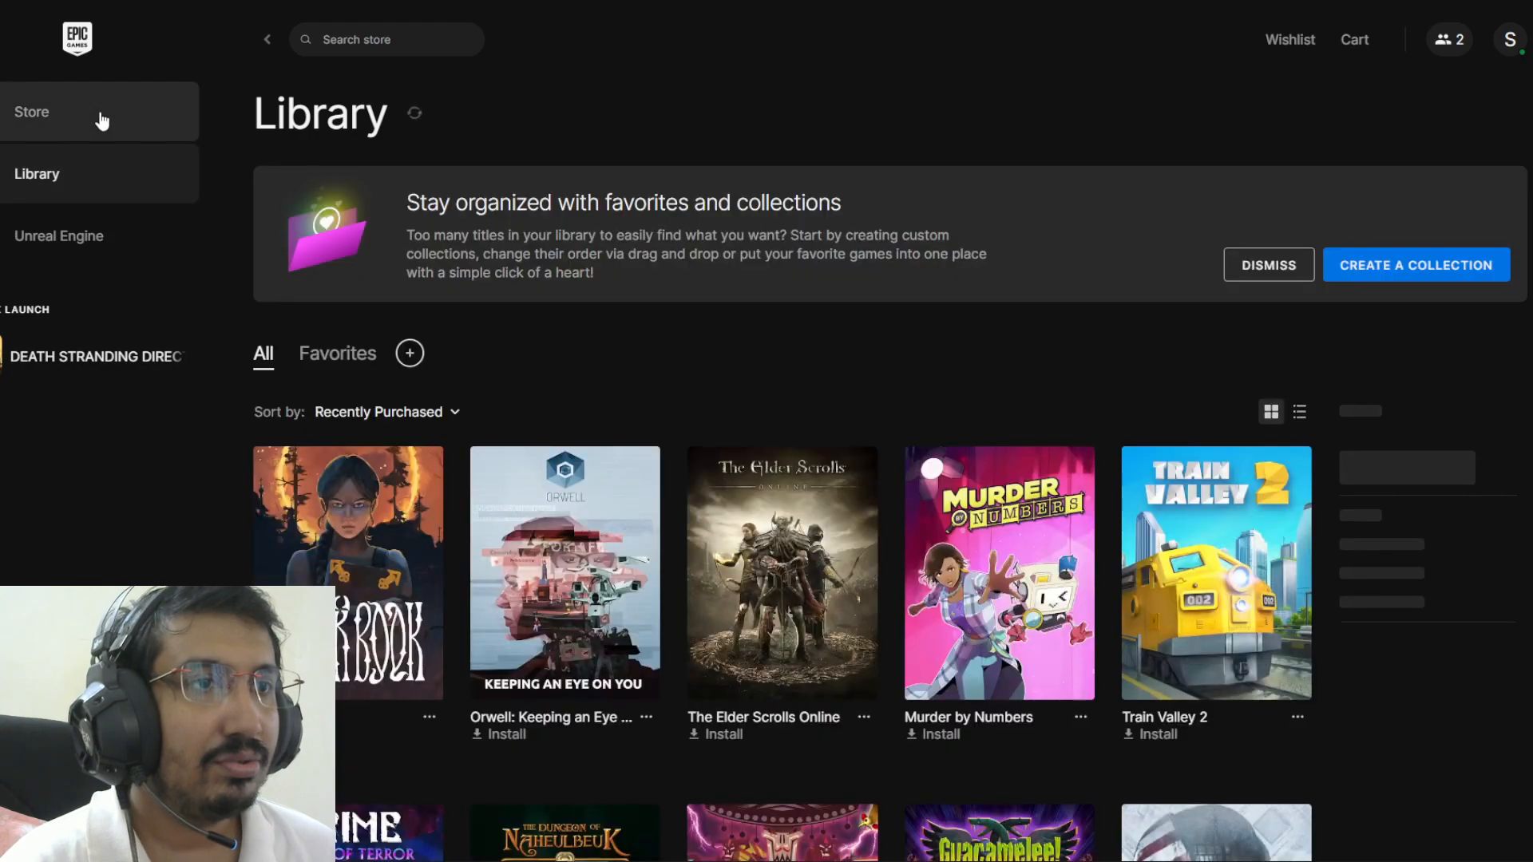
left_click(32, 111)
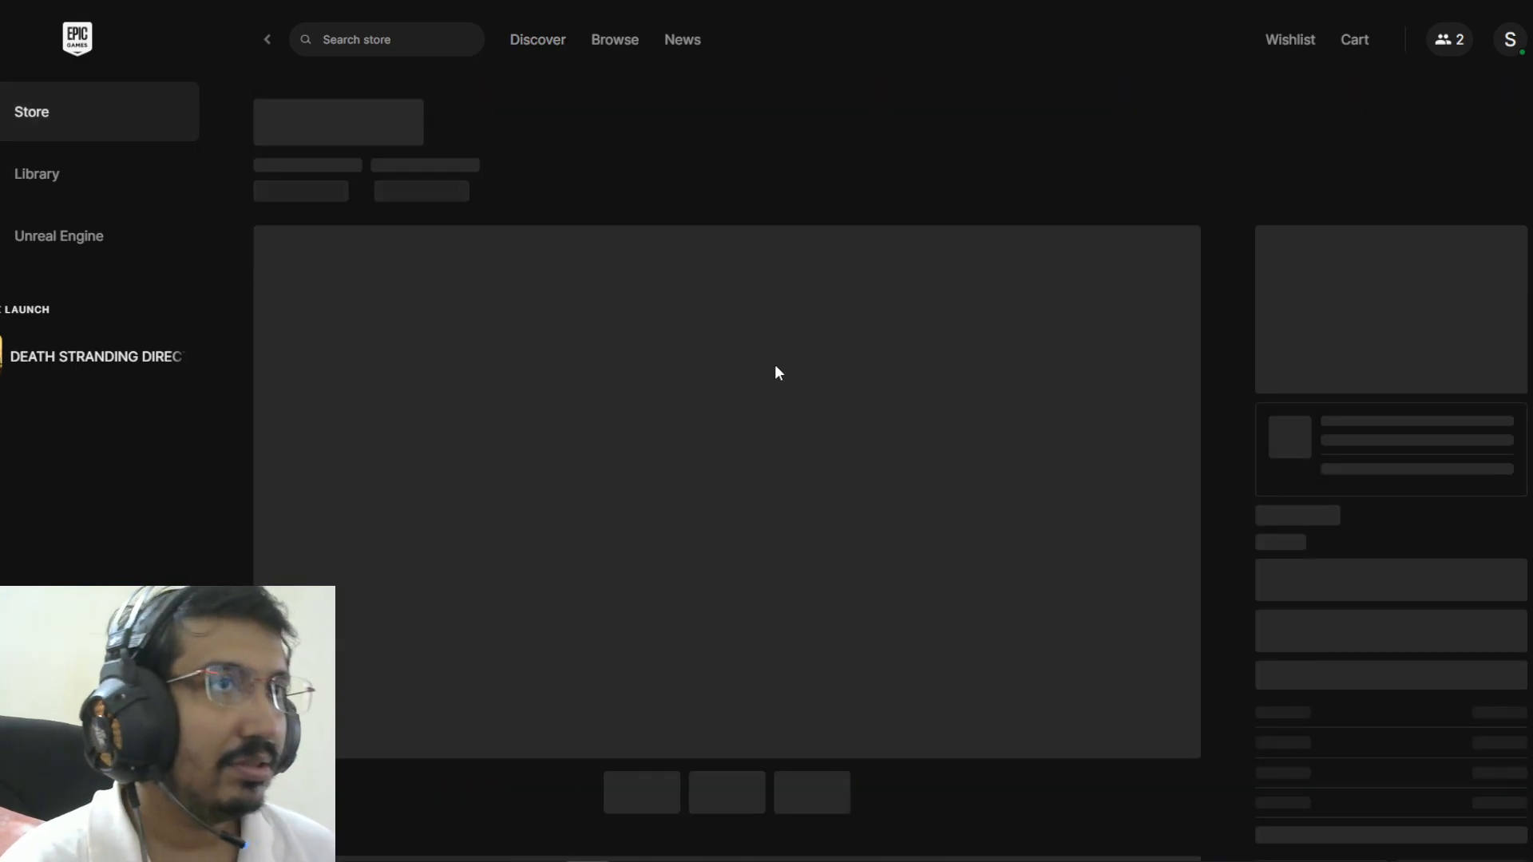
mouse_move(974, 511)
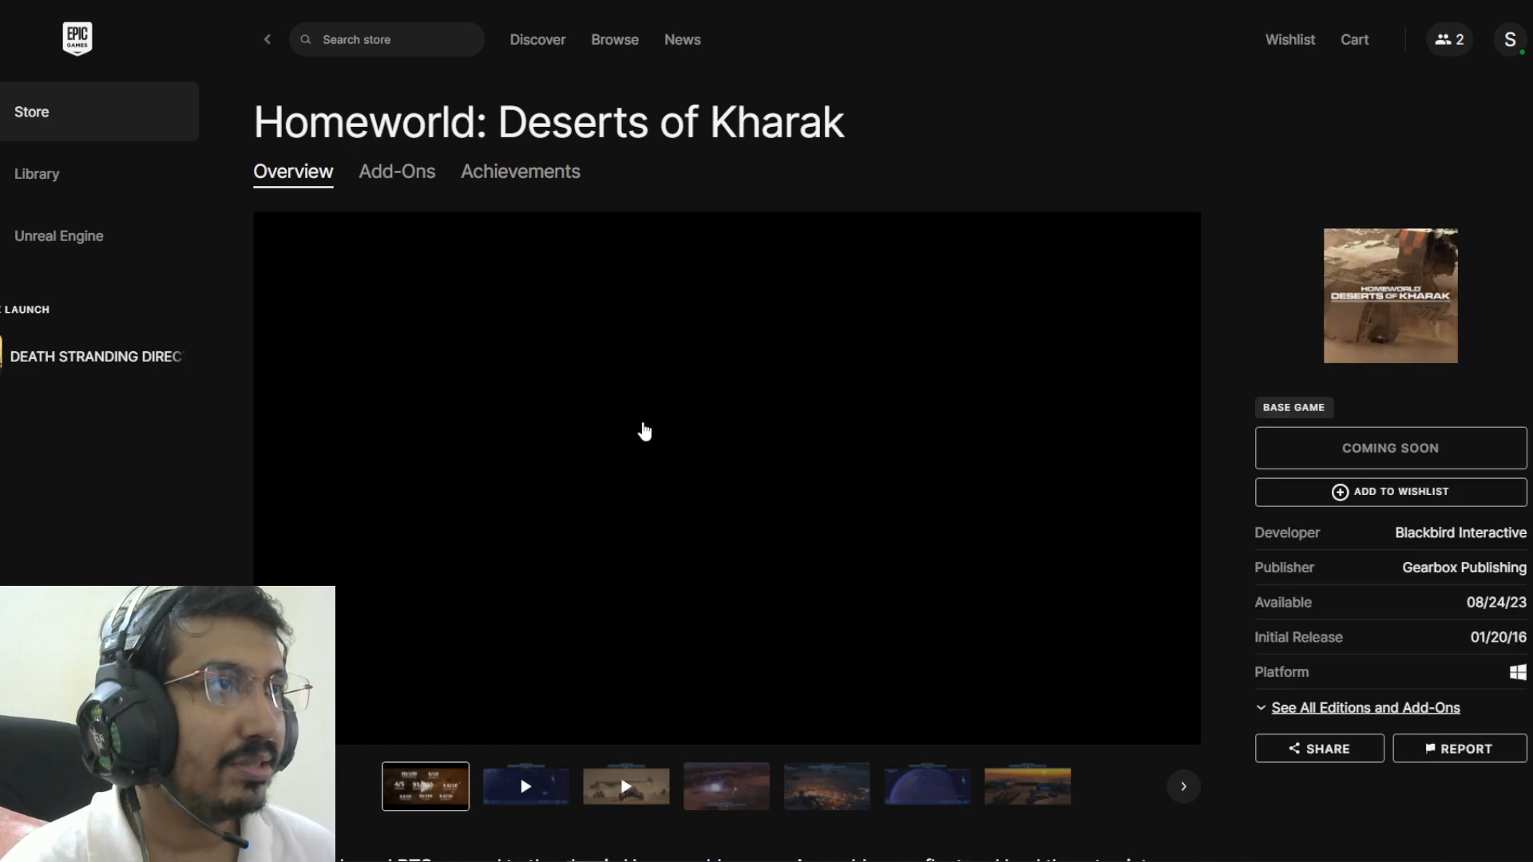
Play the Homeworld: Deserts of Kharak trailer, browse its add-ons and view a gameplay screenshot.
left_click(643, 432)
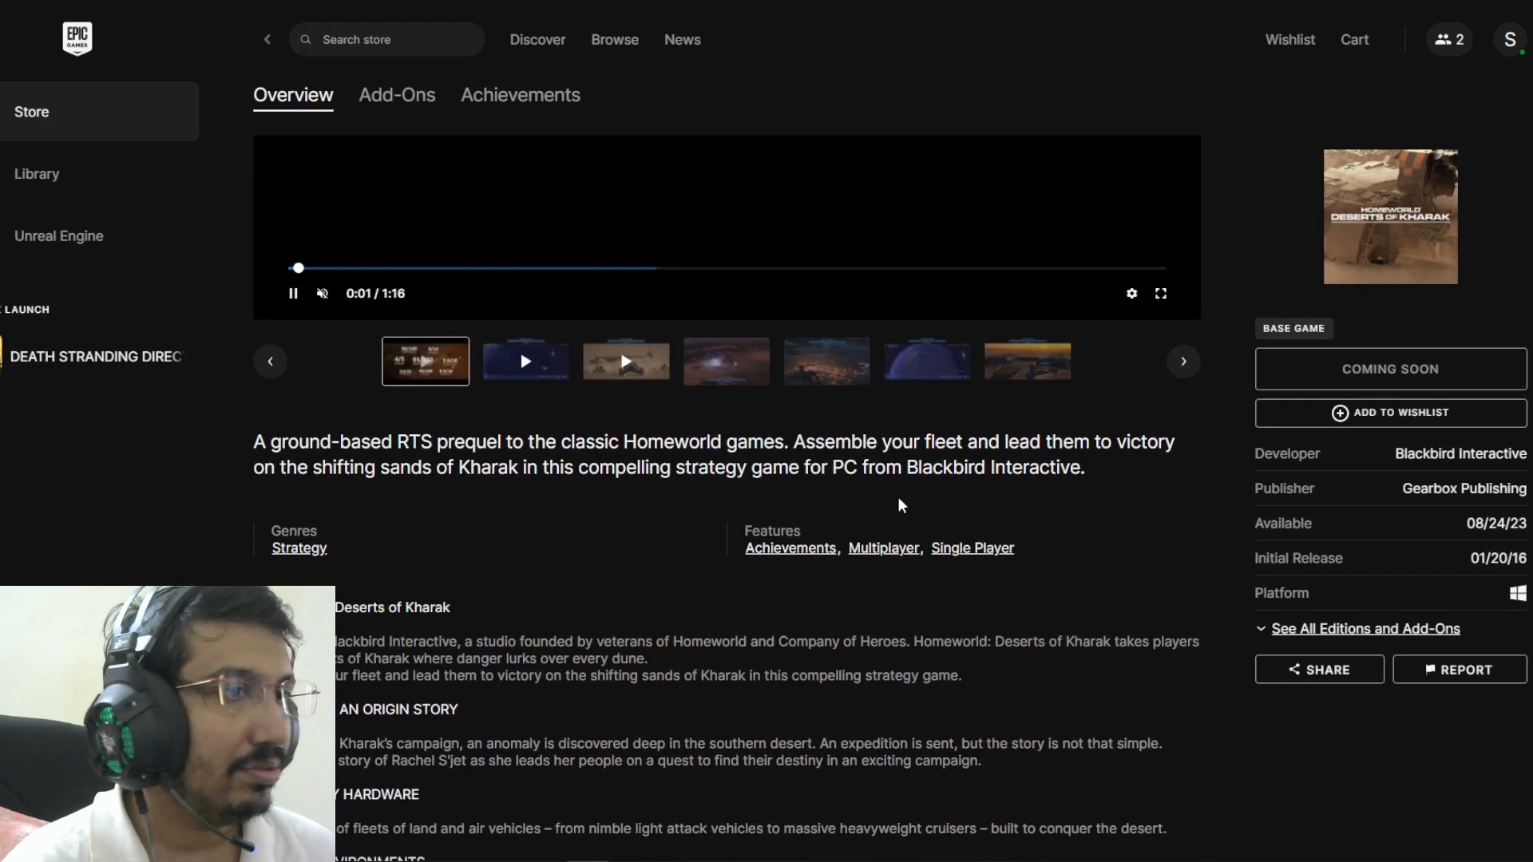
scroll("down", 3)
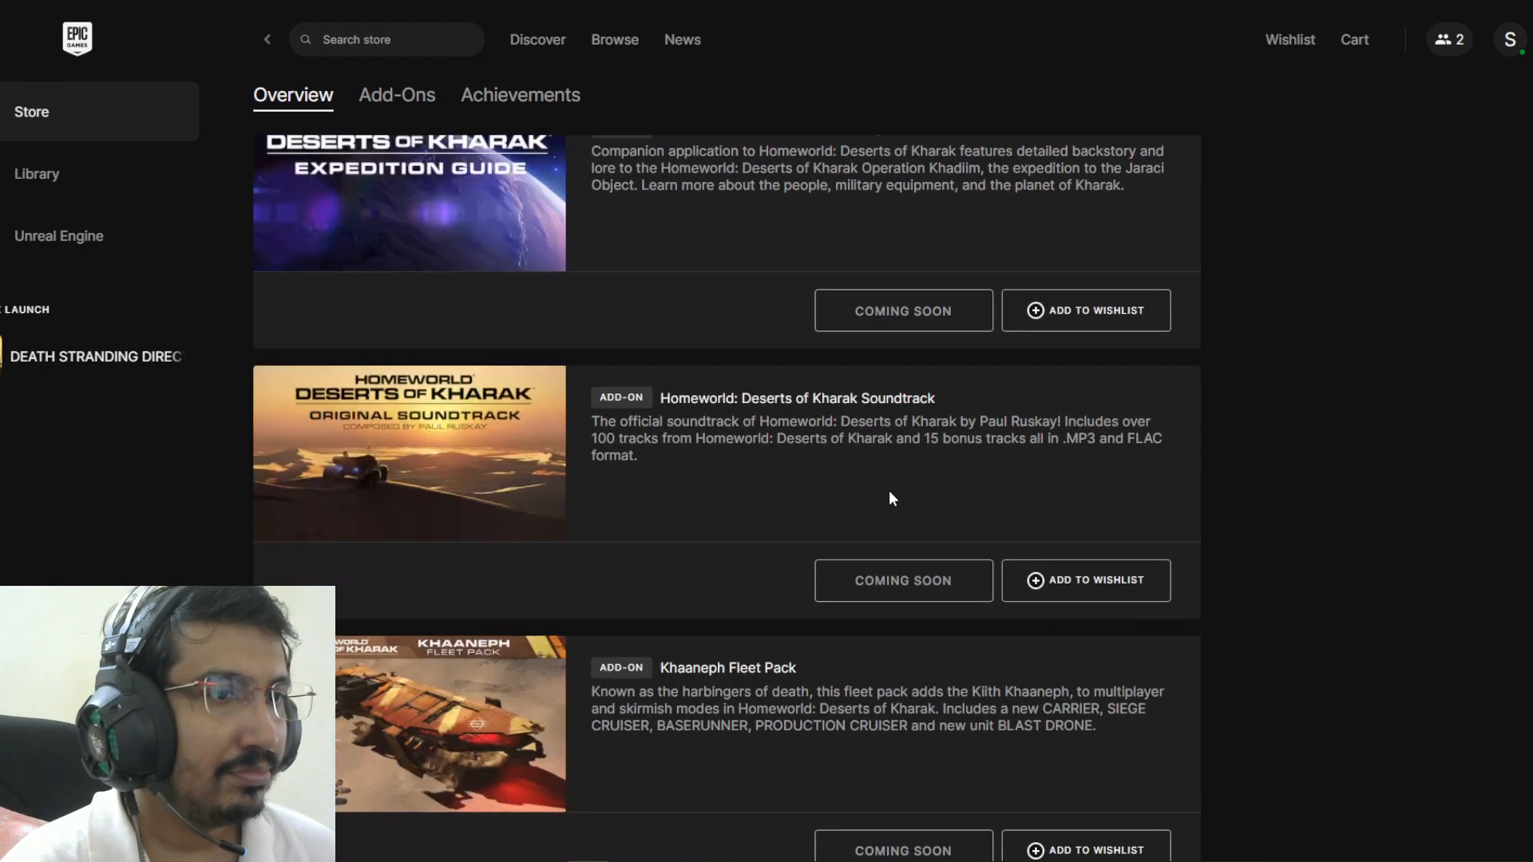
scroll("up", 3)
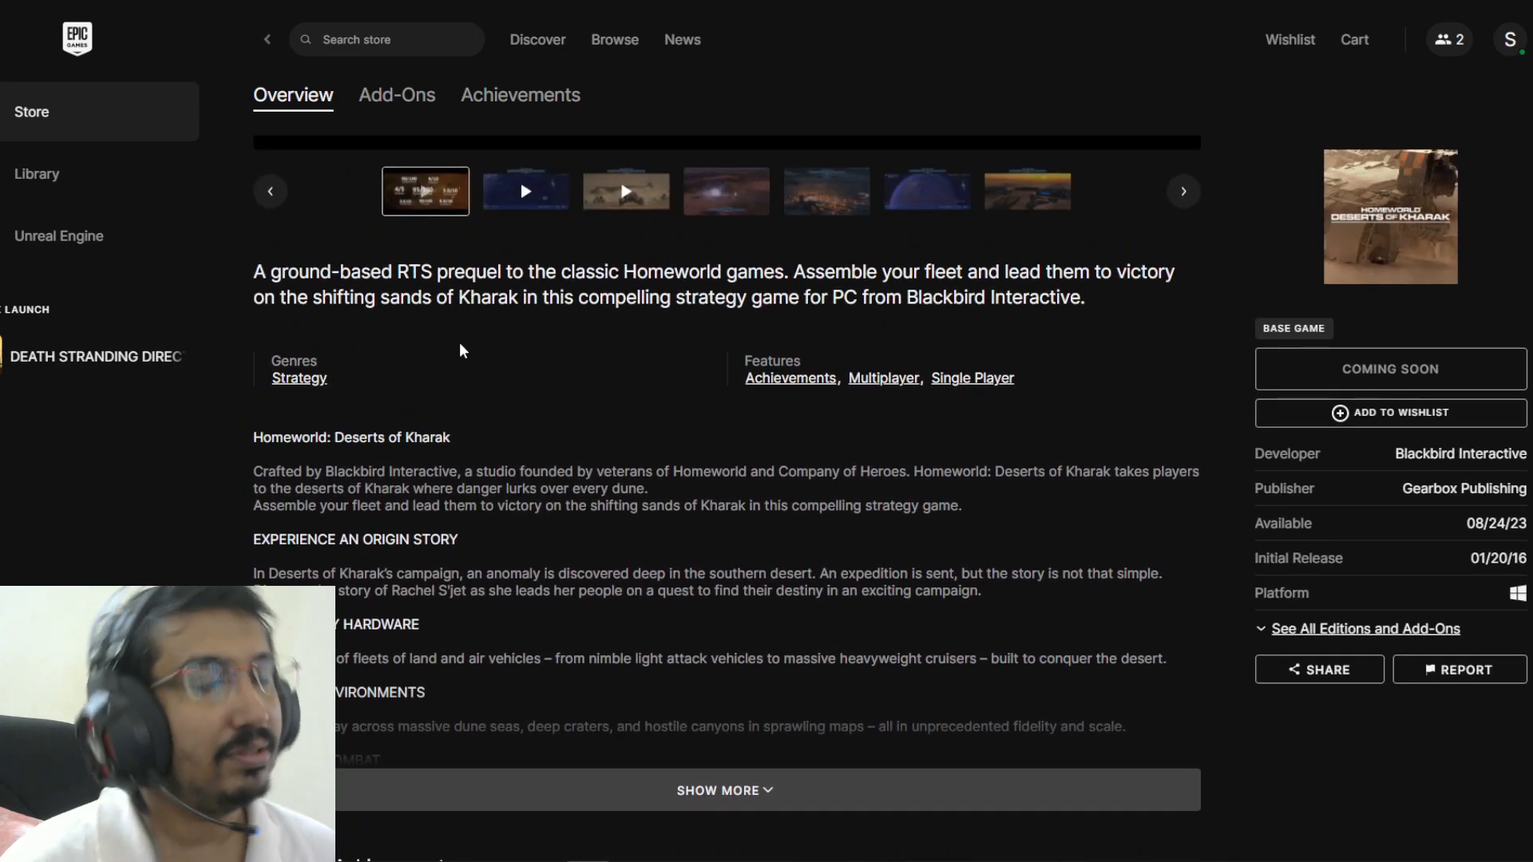
left_click(525, 190)
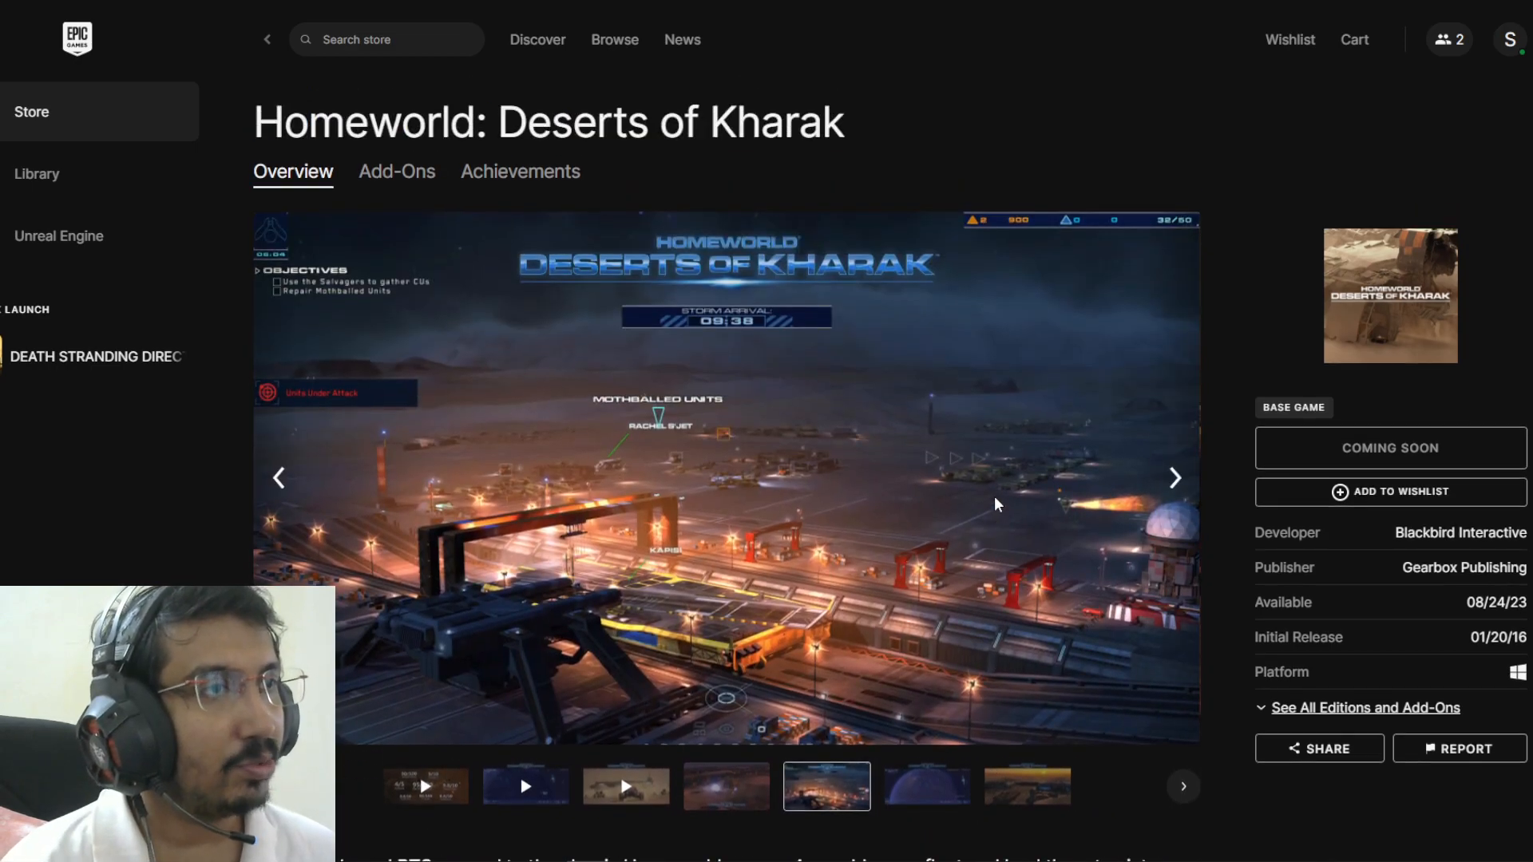
mouse_move(927, 786)
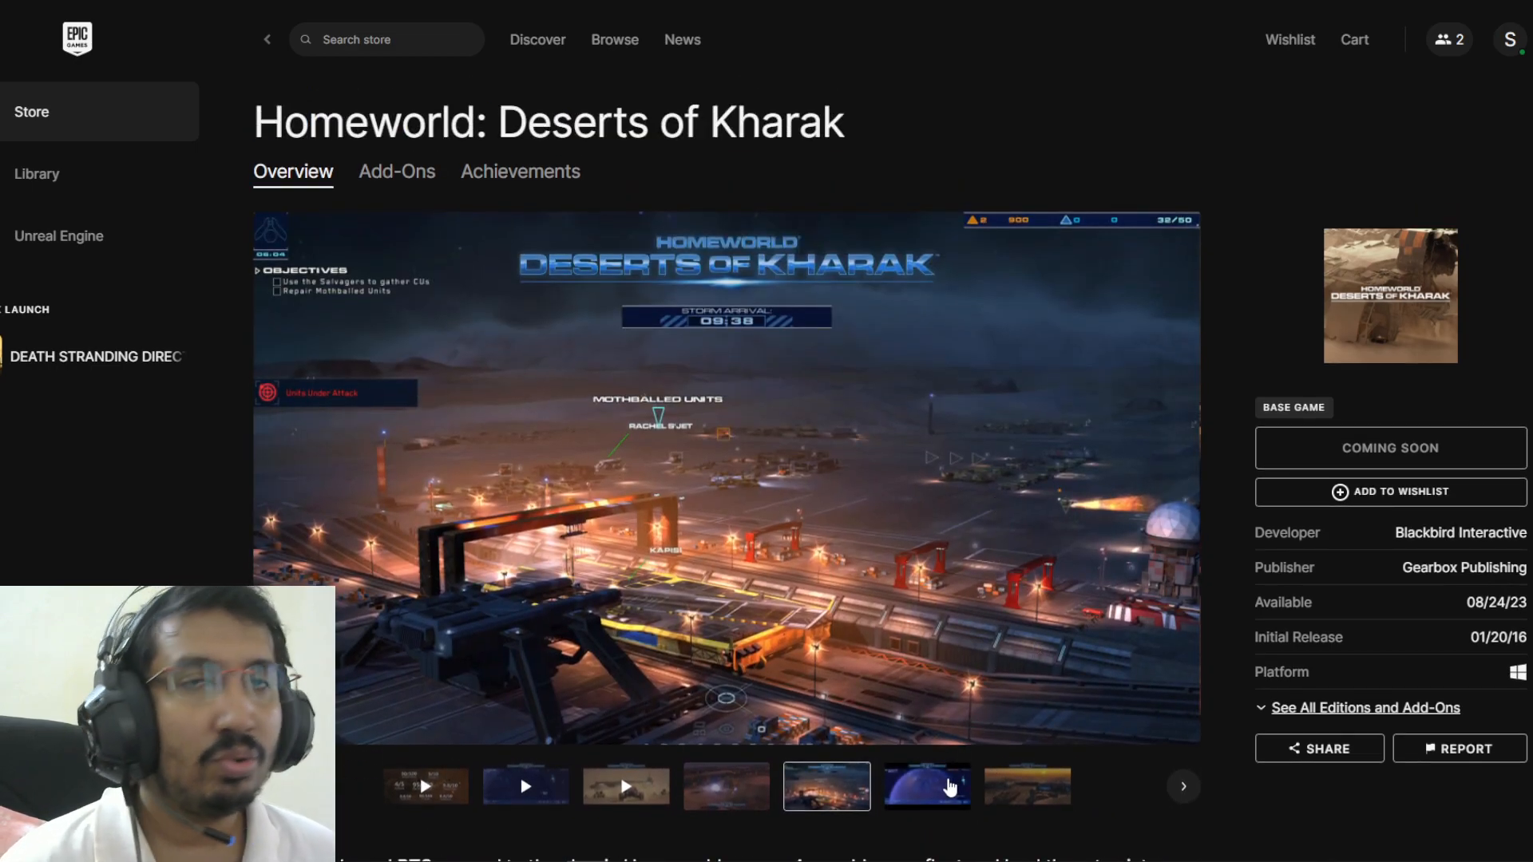